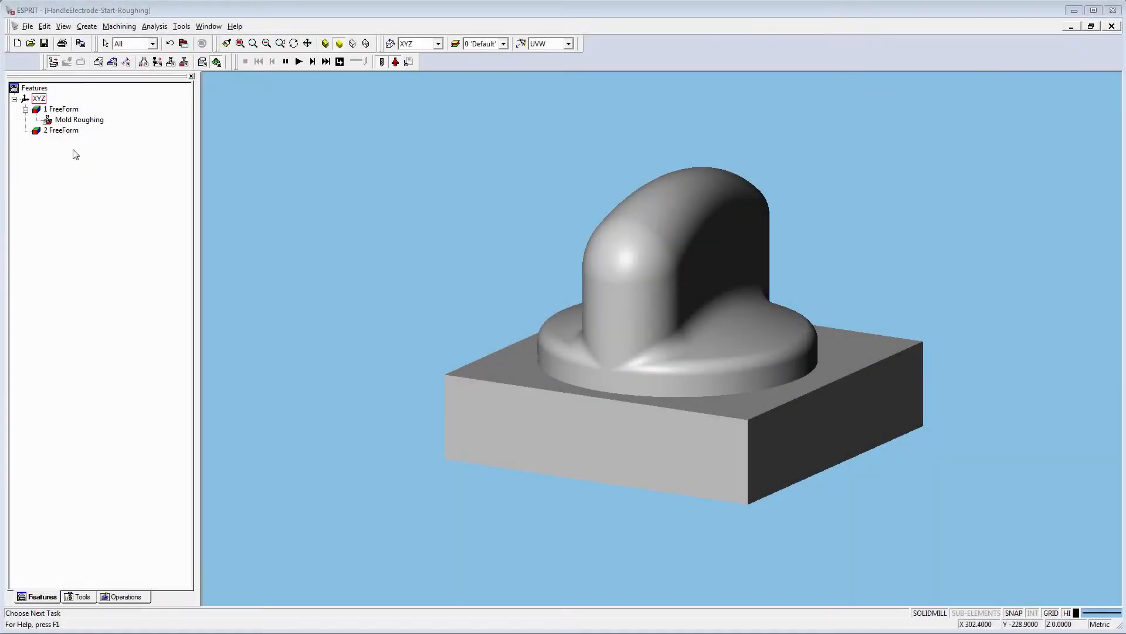
- Select the '2 FreeForm' feature of the electrode in the Features tree
{"action": "left_click", "coordinate": [61, 131]}
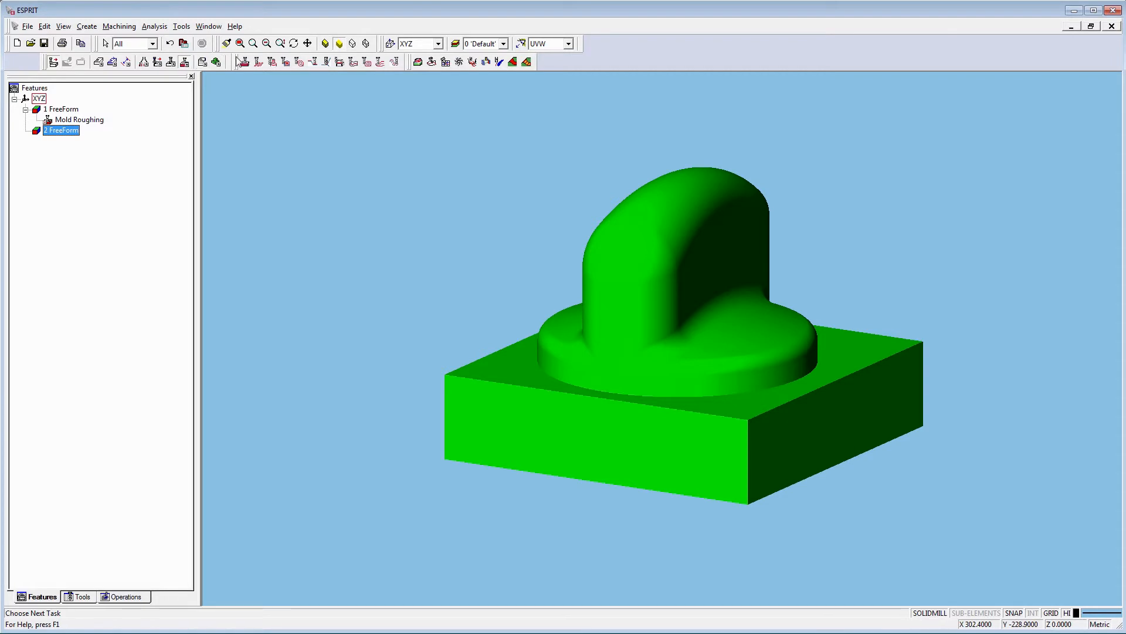
{"action": "mouse_move", "coordinate": [395, 63]}
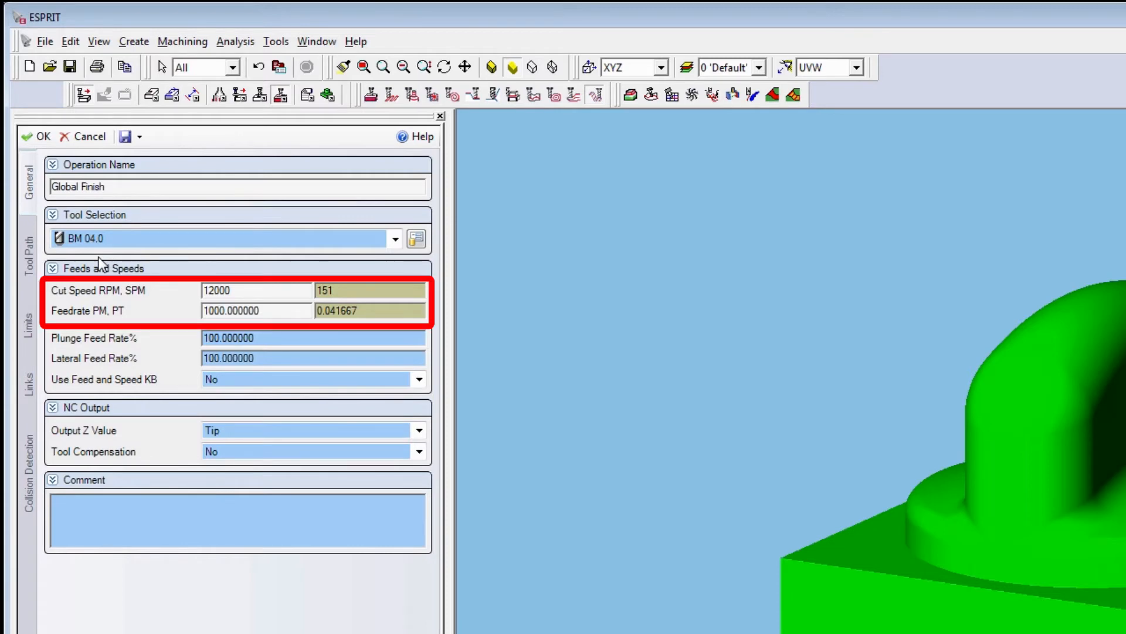
- Check Tool Path (0.012 tolerance, 2 step over, spiral), Limits and Collision Detection (none) settings
{"action": "left_click", "coordinate": [28, 240]}
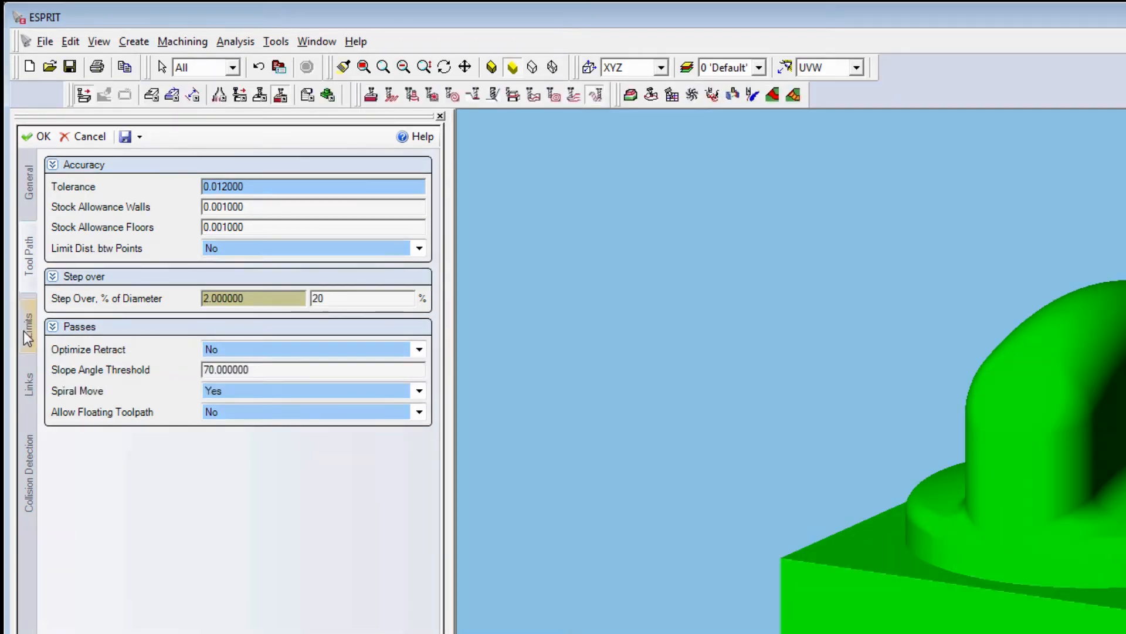
{"action": "left_click", "coordinate": [27, 328]}
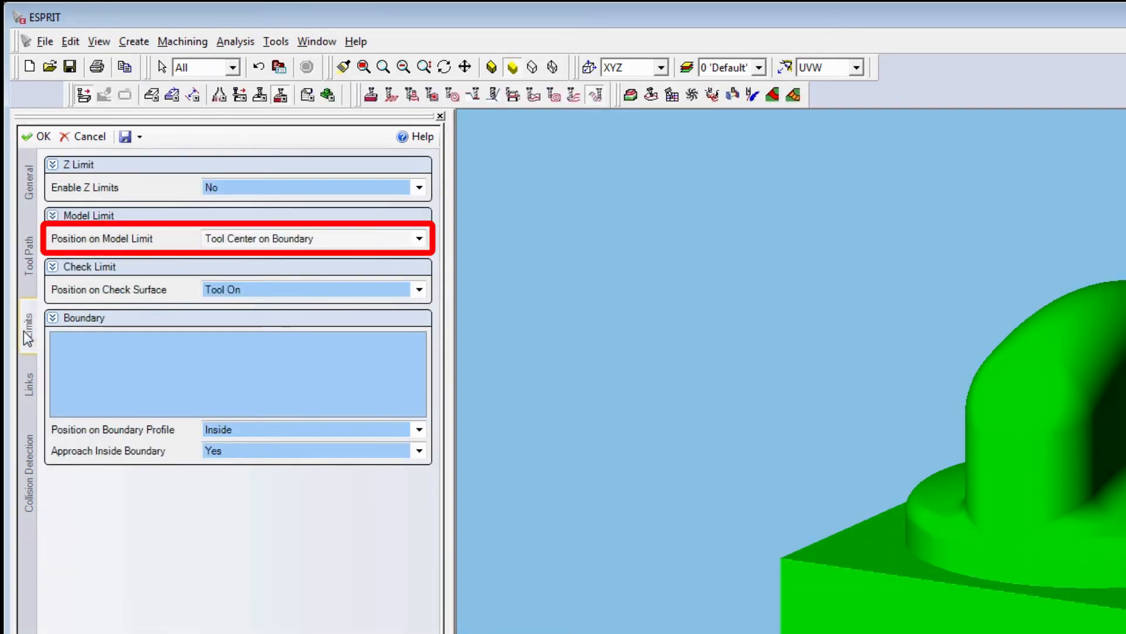
{"action": "left_click", "coordinate": [27, 475]}
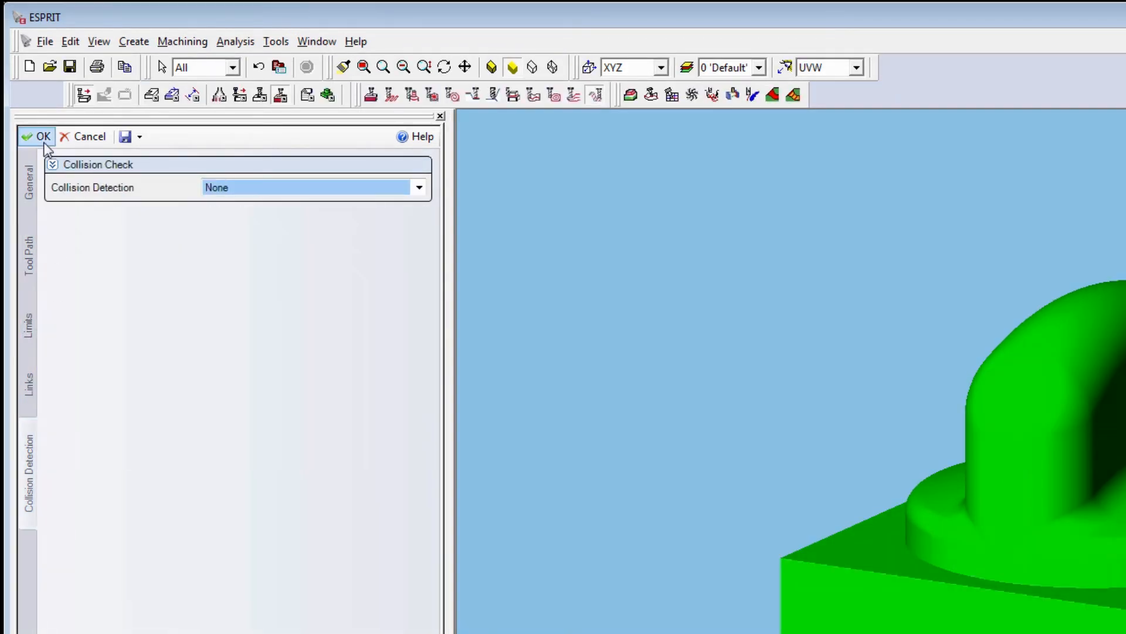
- Accept the settings to generate the Global Finish toolpath and select the new operation
{"action": "left_click", "coordinate": [36, 136]}
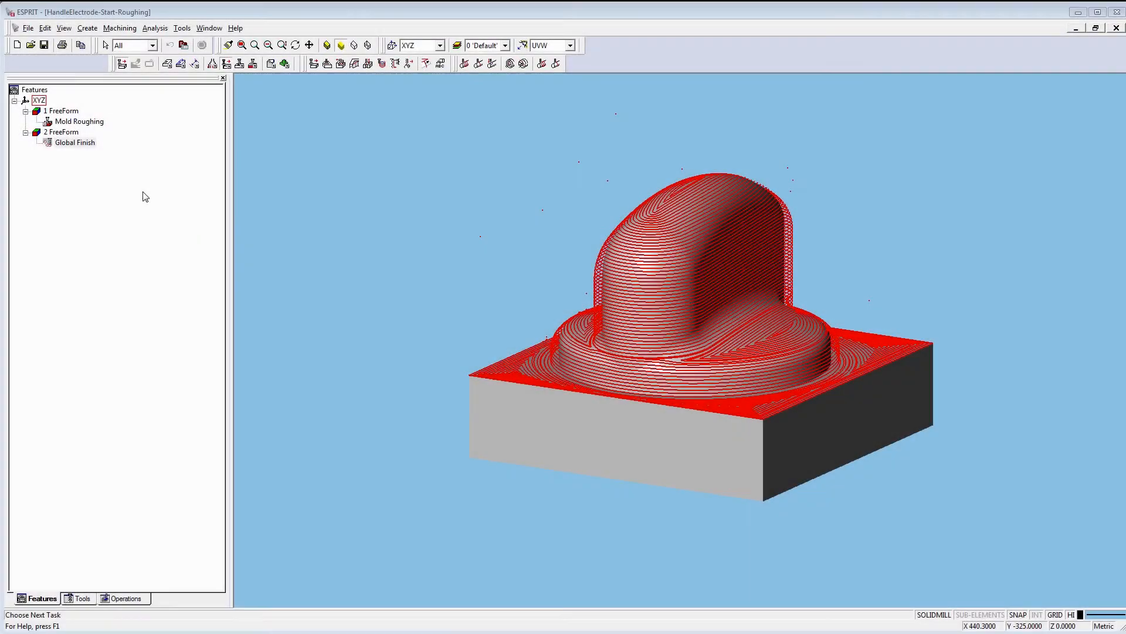
{"action": "left_click", "coordinate": [75, 142]}
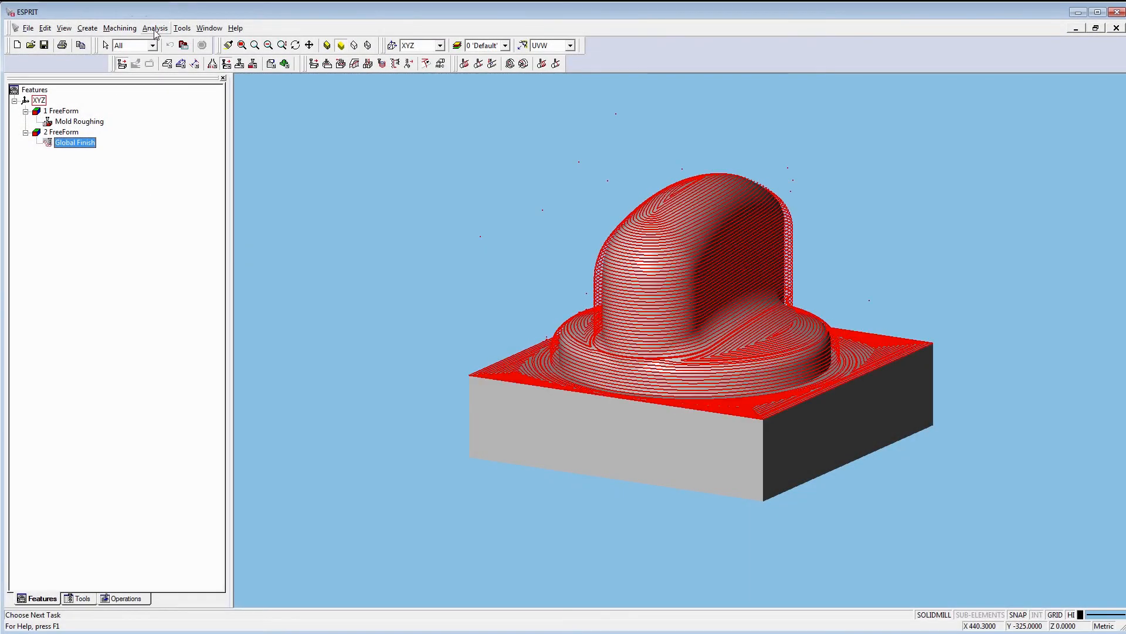